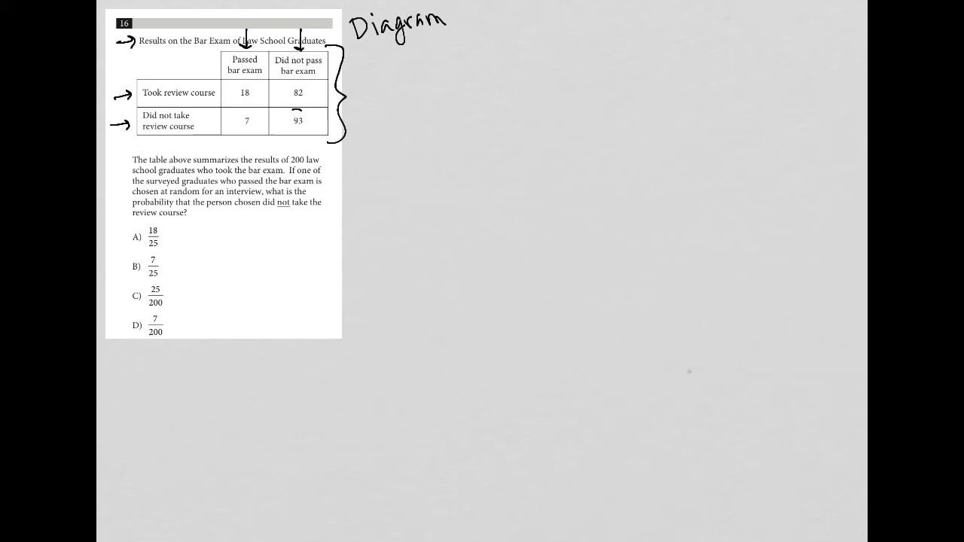
# Draw a pen circle around the 93 in the table's bottom-right cell
pyautogui.moveTo(287, 113); pyautogui.dragTo(299, 128)
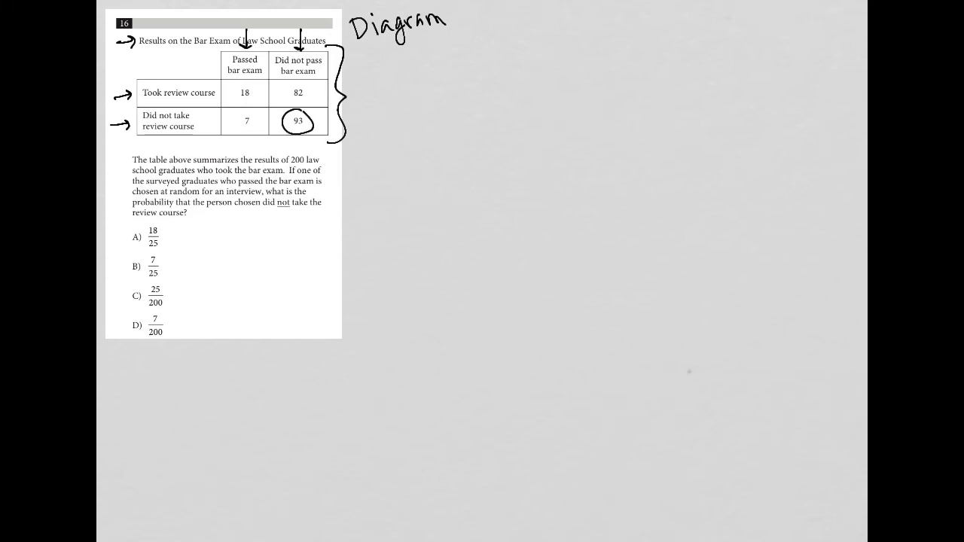